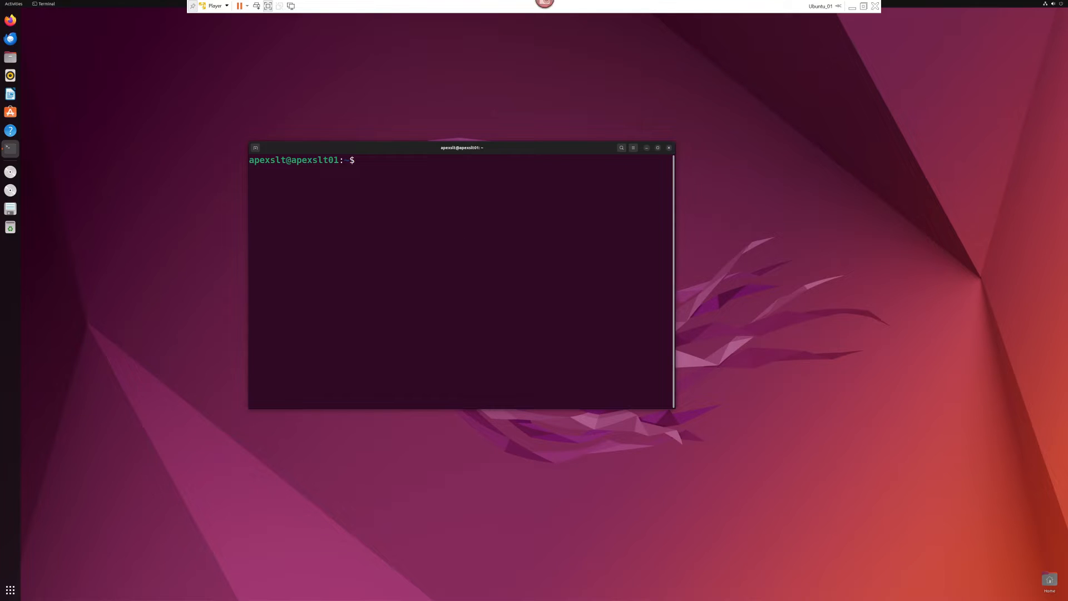
# Refresh the Ubuntu package index with sudo apt-get update
pyautogui.write('sudo apt-get')
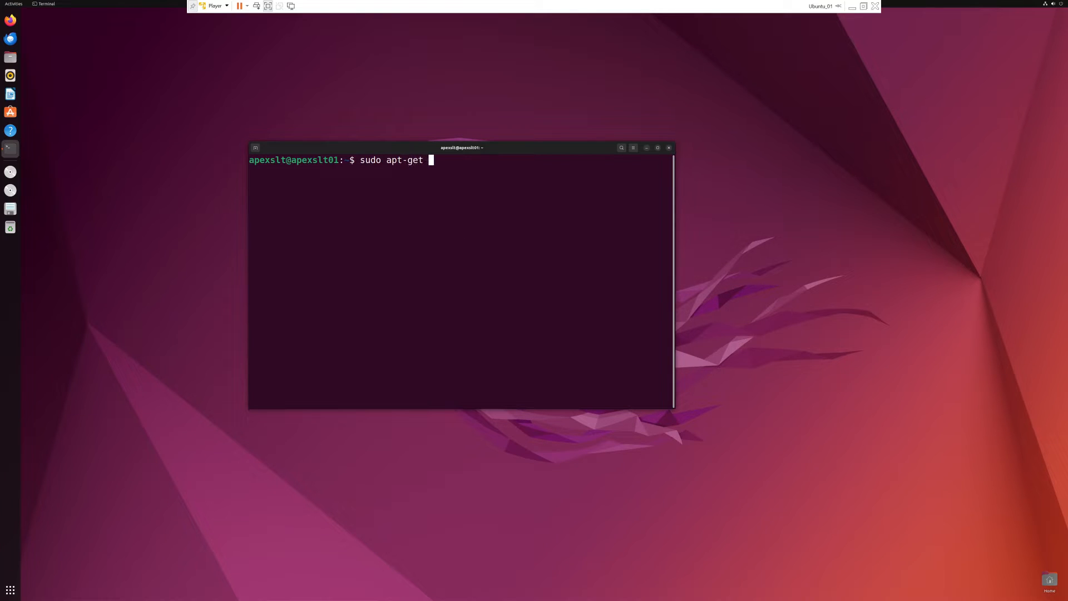
pyautogui.write('update')
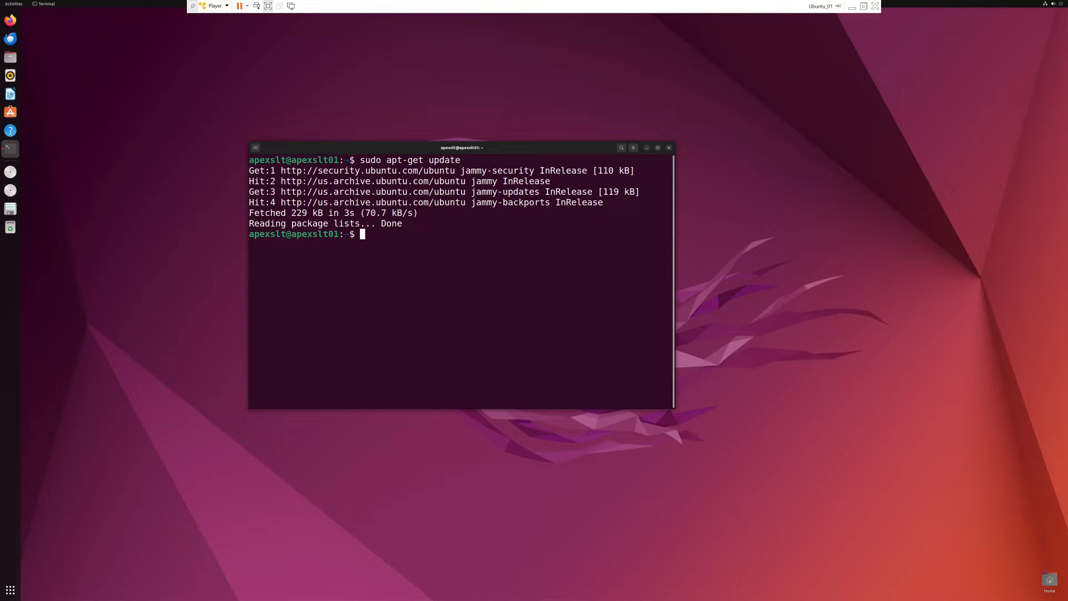
# Upgrade the 175 installed packages with sudo apt-get upgrade, confirming with y
pyautogui.write('sudo a')
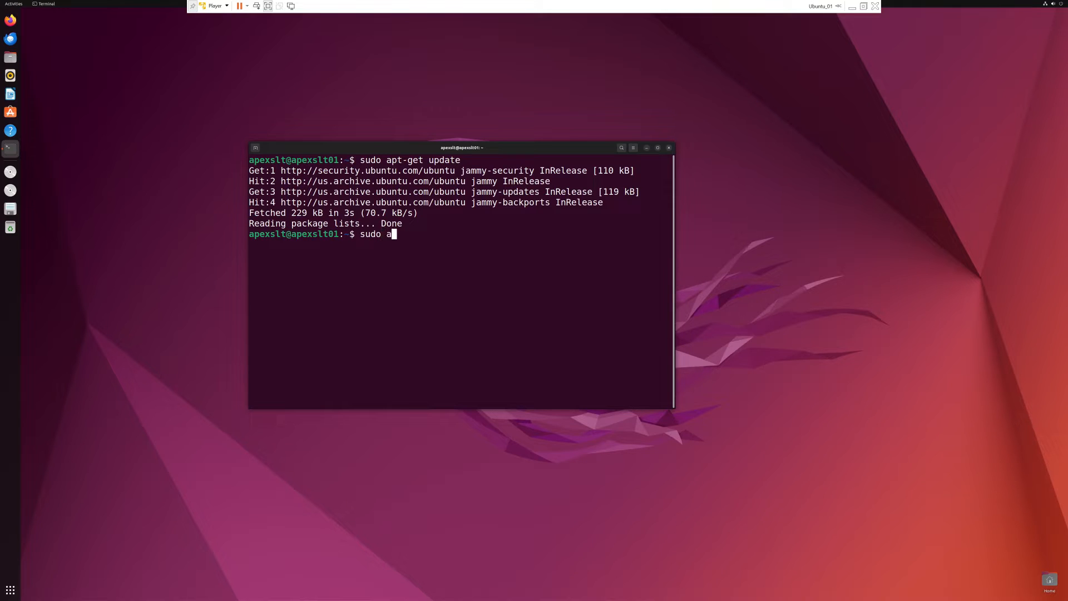
pyautogui.write('pt-get u')
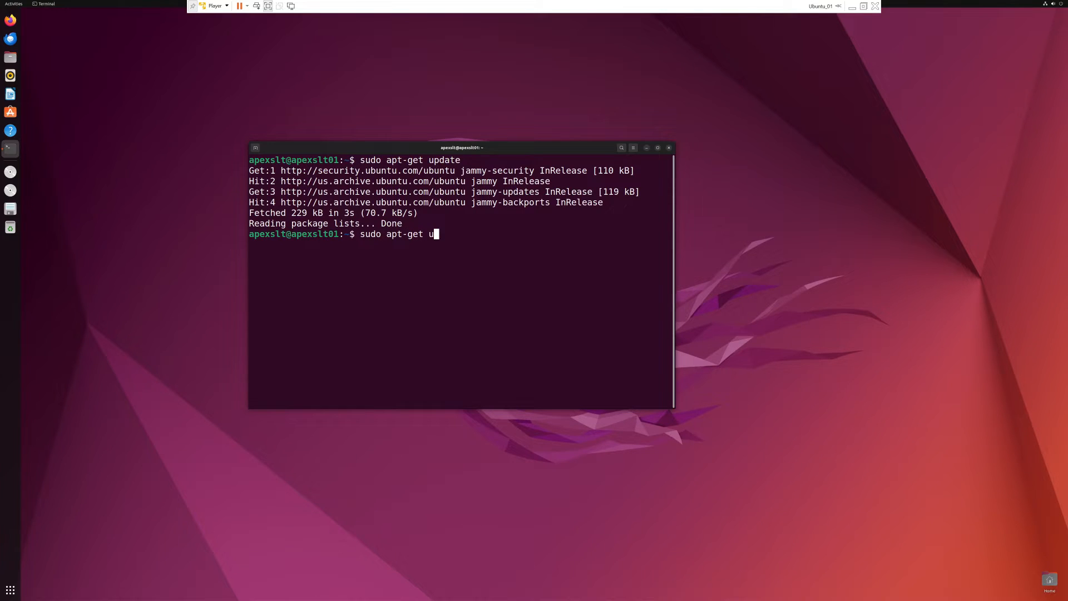
pyautogui.write('pgrade')
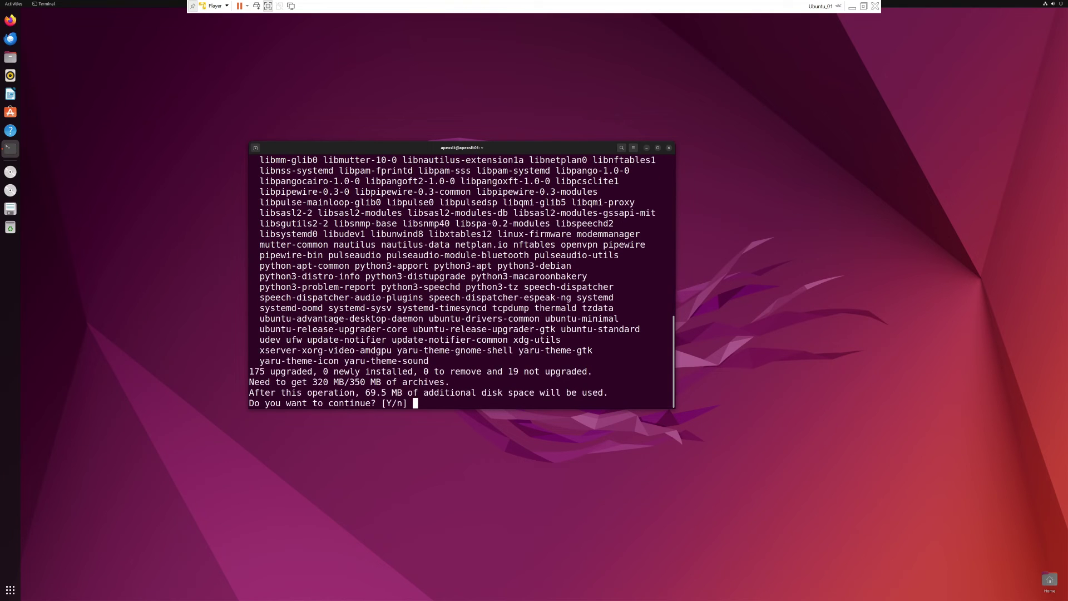
pyautogui.write('y')
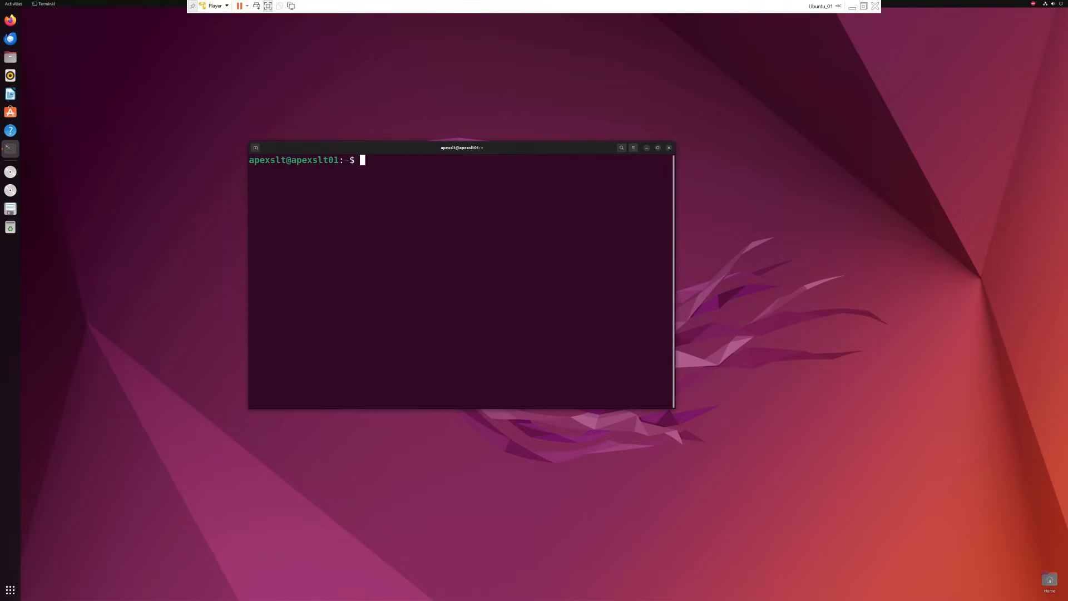
# Install nikto and libwhisker2-perl via sudo apt-get install nikto -y, supplying the sudo password
pyautogui.write('sudo apt')
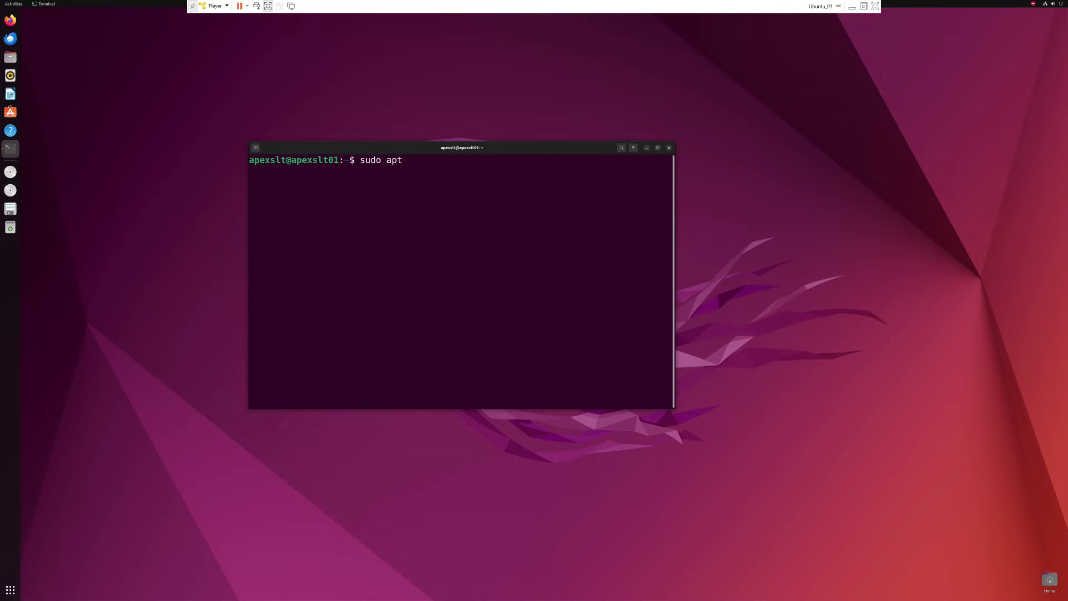
pyautogui.write('-get')
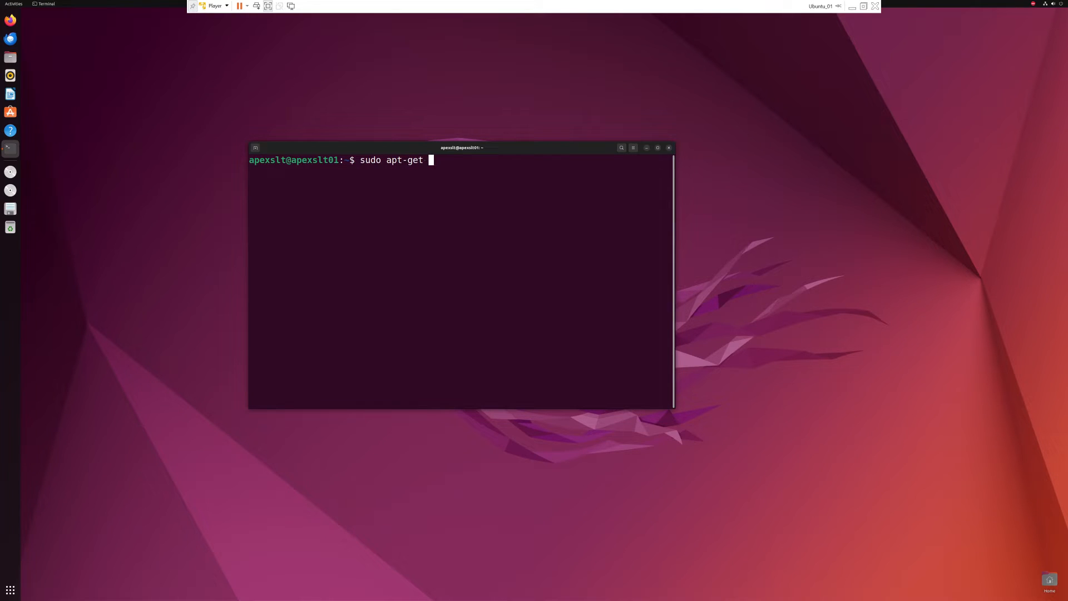
pyautogui.write('install ni')
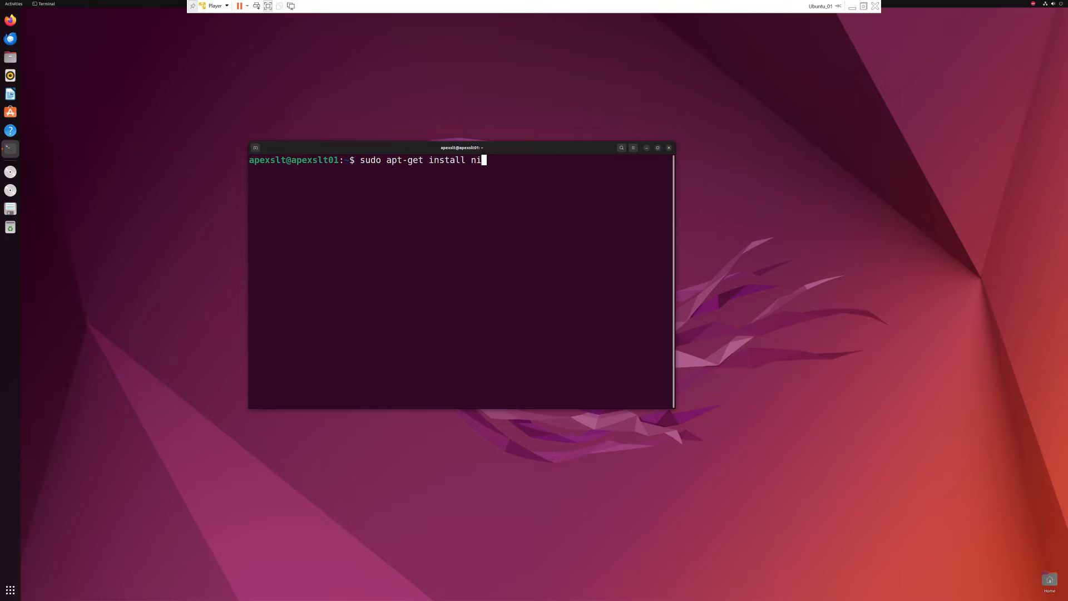
pyautogui.write('kto -')
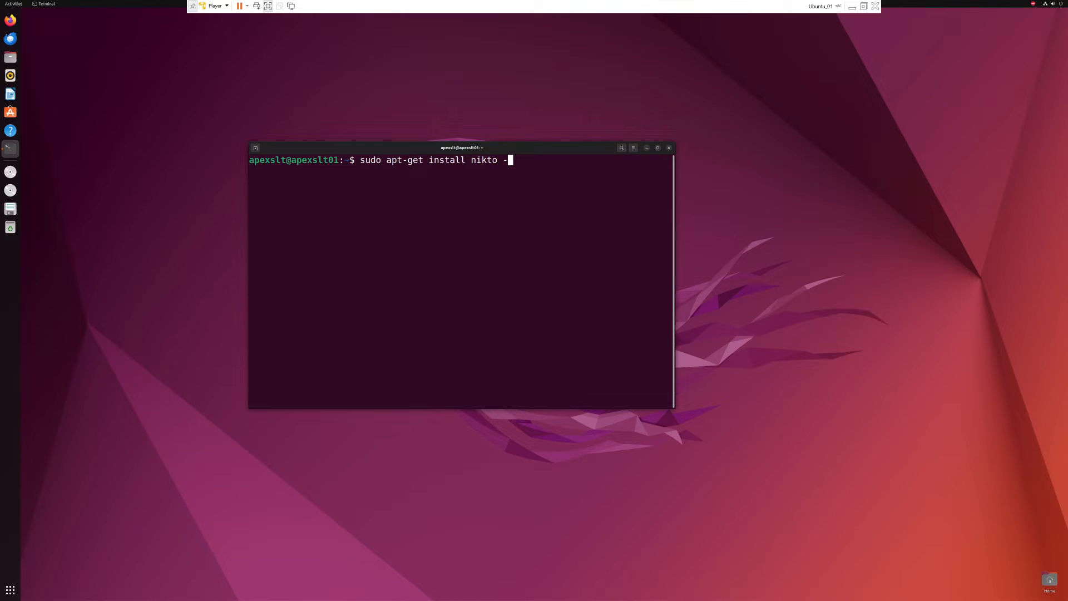
pyautogui.write('y')
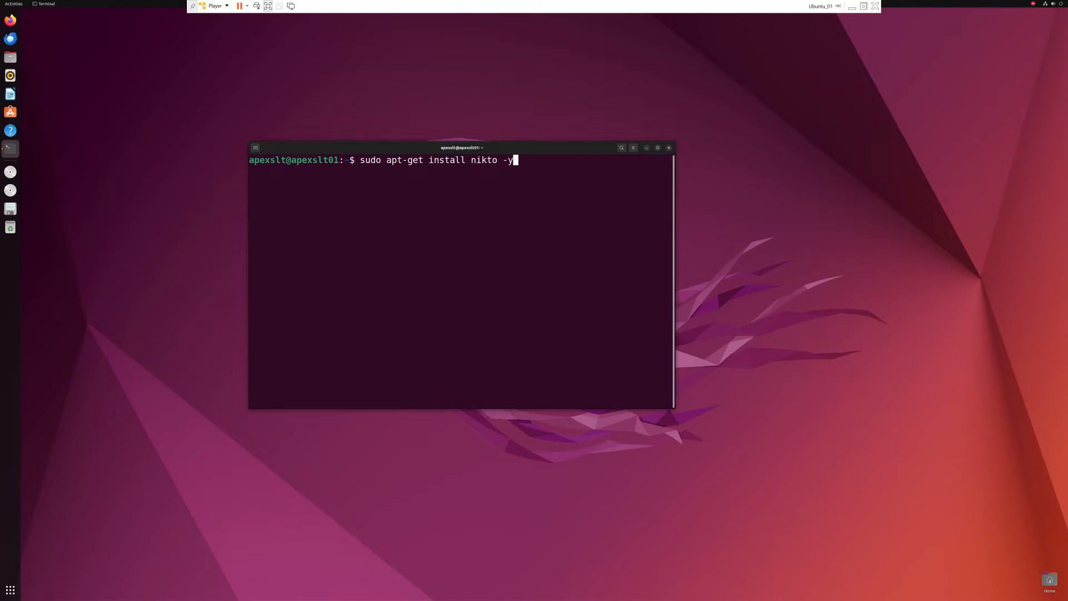
pyautogui.press('Return')
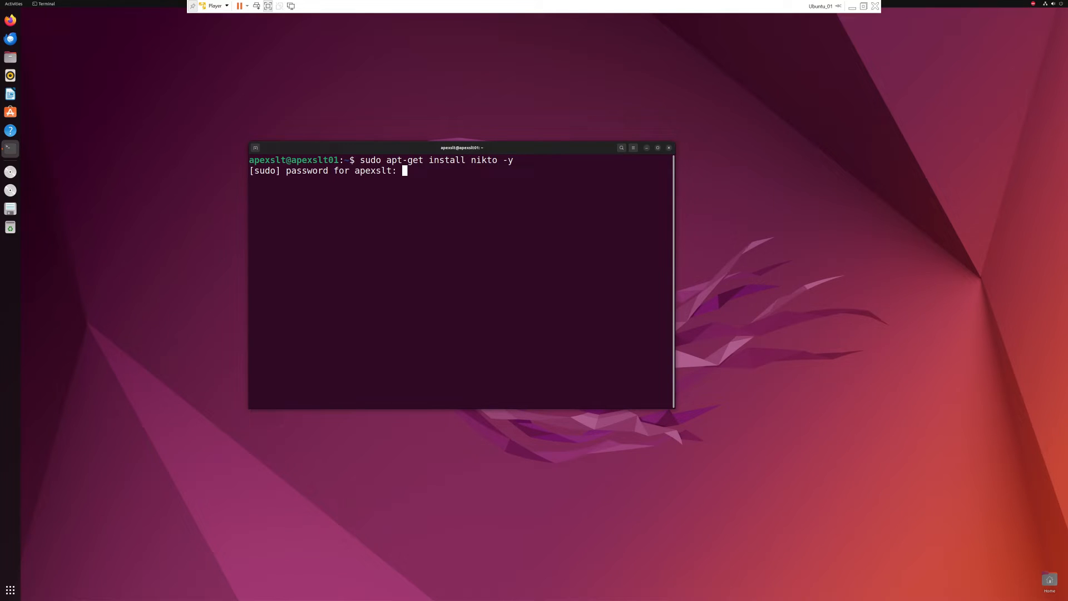
pyautogui.press('Return')
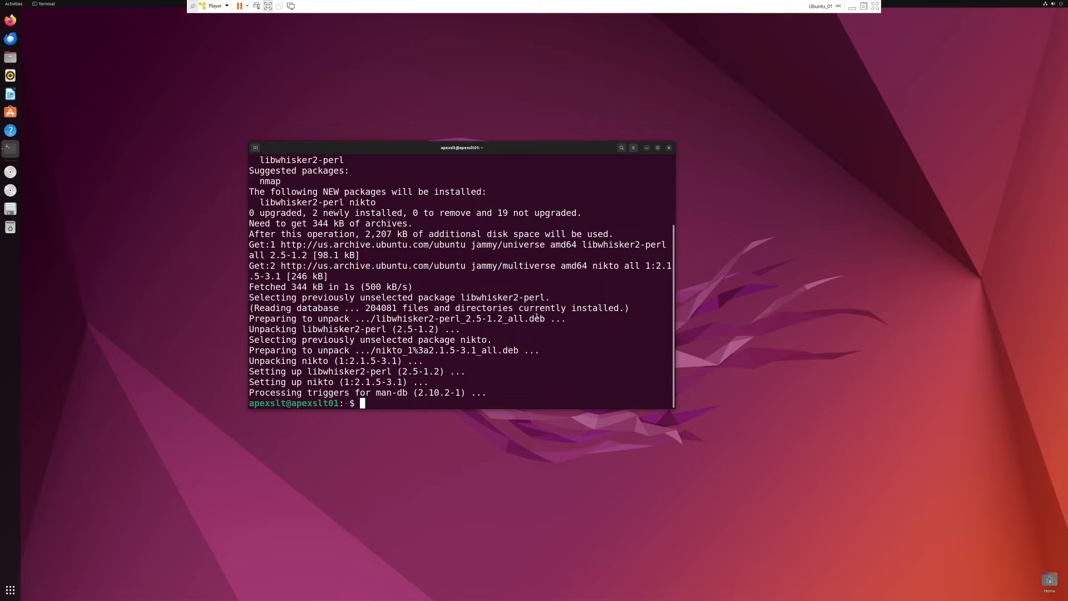
# Show Nikto 2.1.5's short help by running nikto alone, then clear the screen
pyautogui.write('clear')
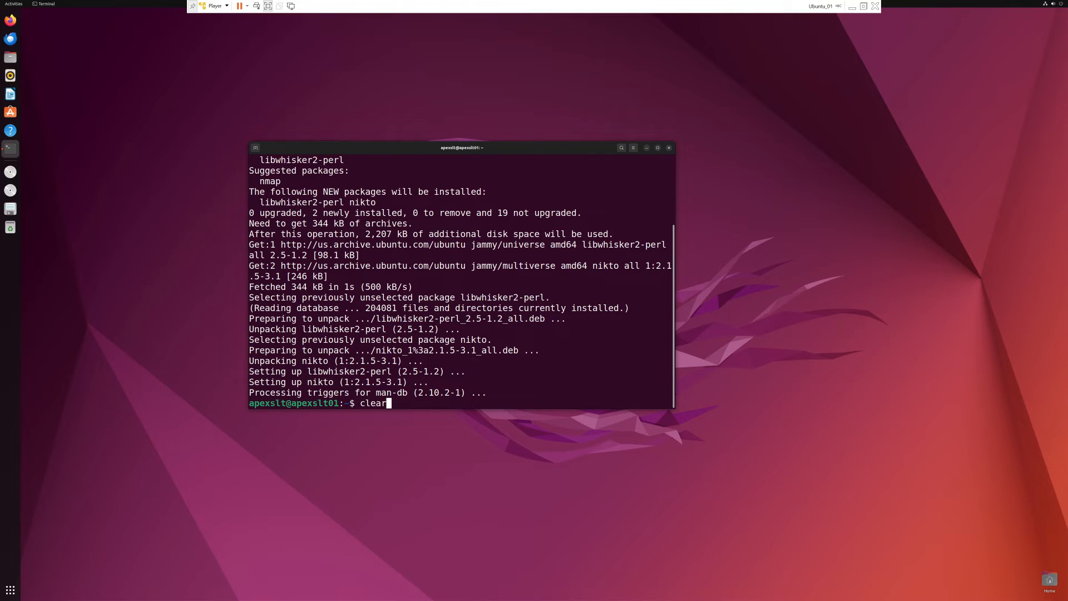
pyautogui.write('nikto')
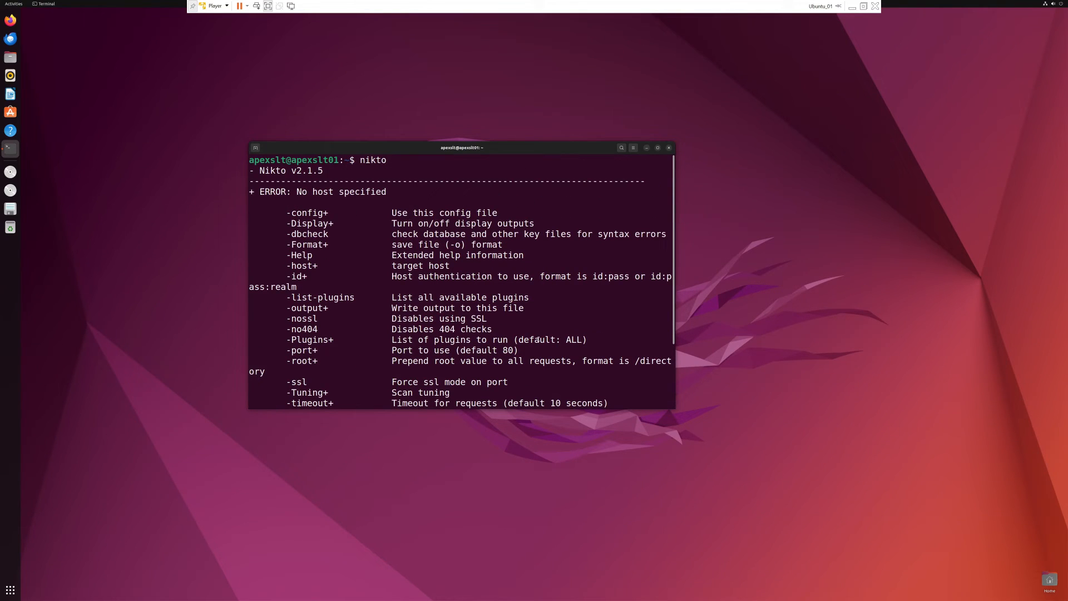
pyautogui.doubleClick(270, 170)
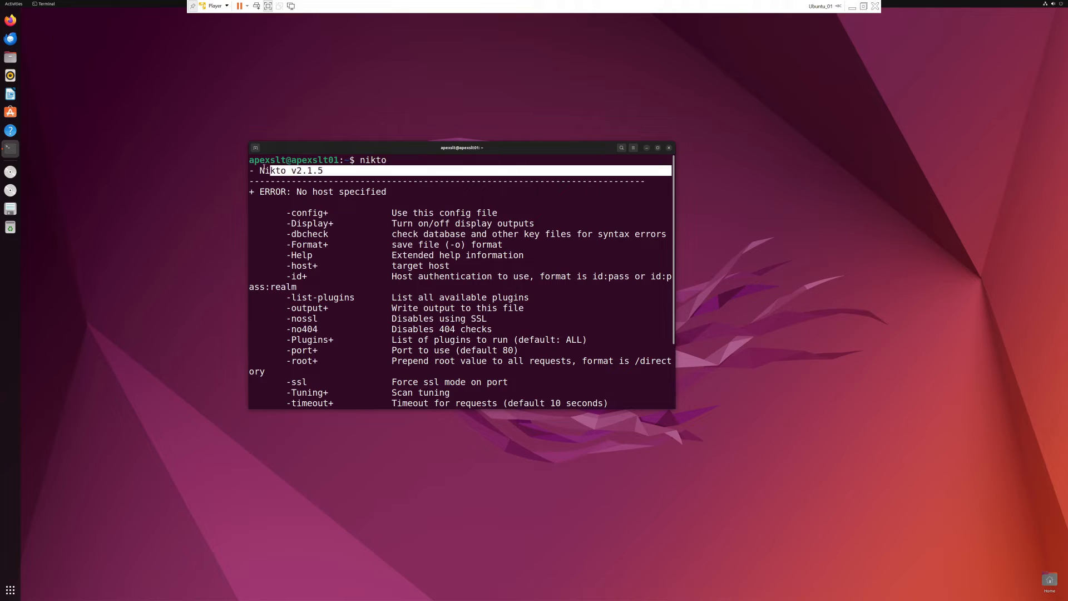
pyautogui.moveTo(347, 246)
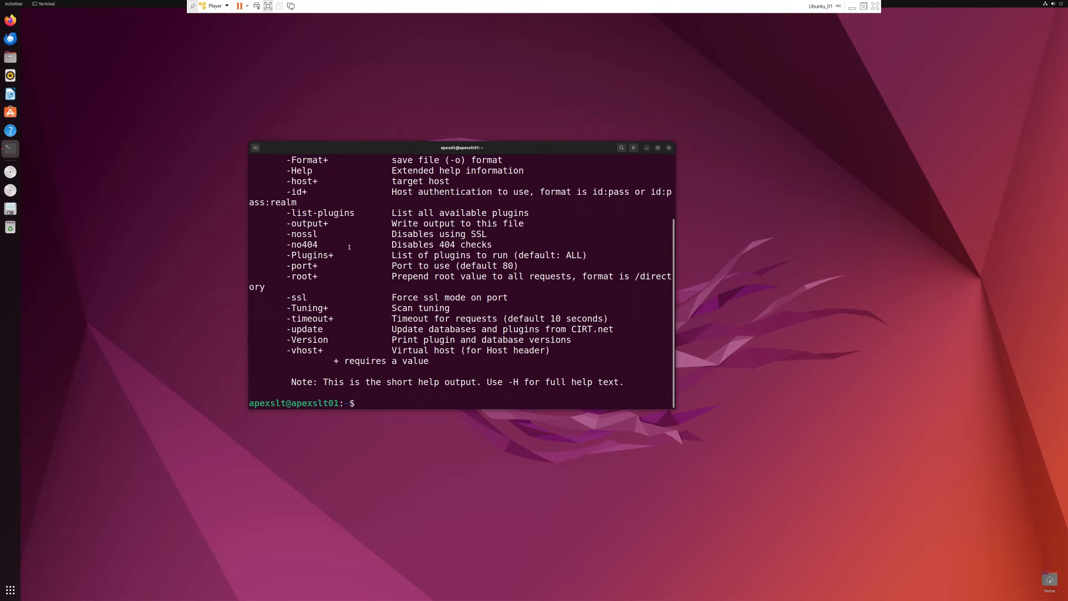
pyautogui.write('cle')
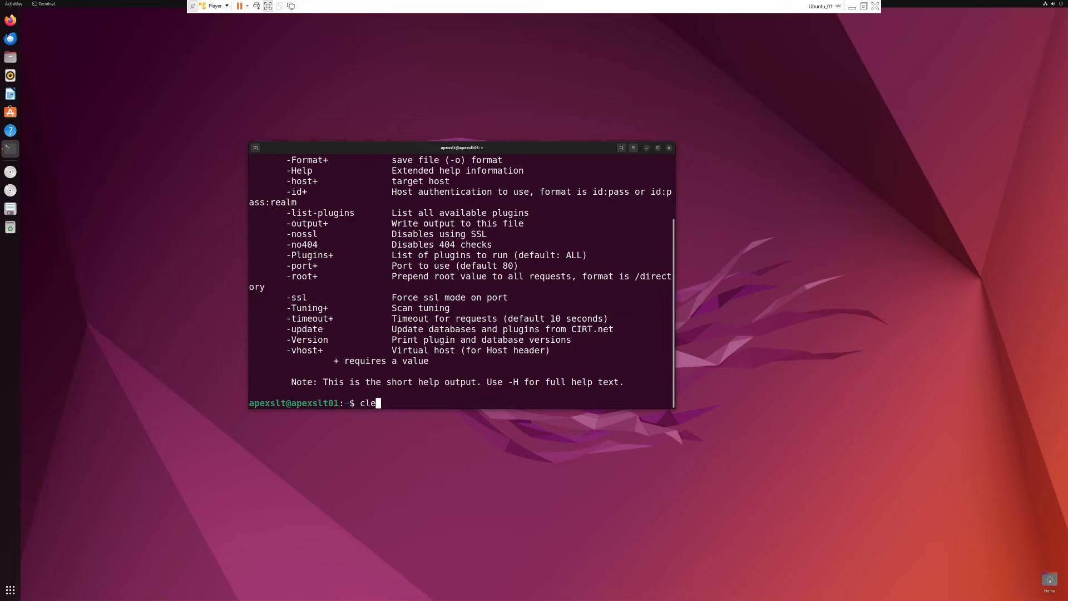
pyautogui.press('Return')
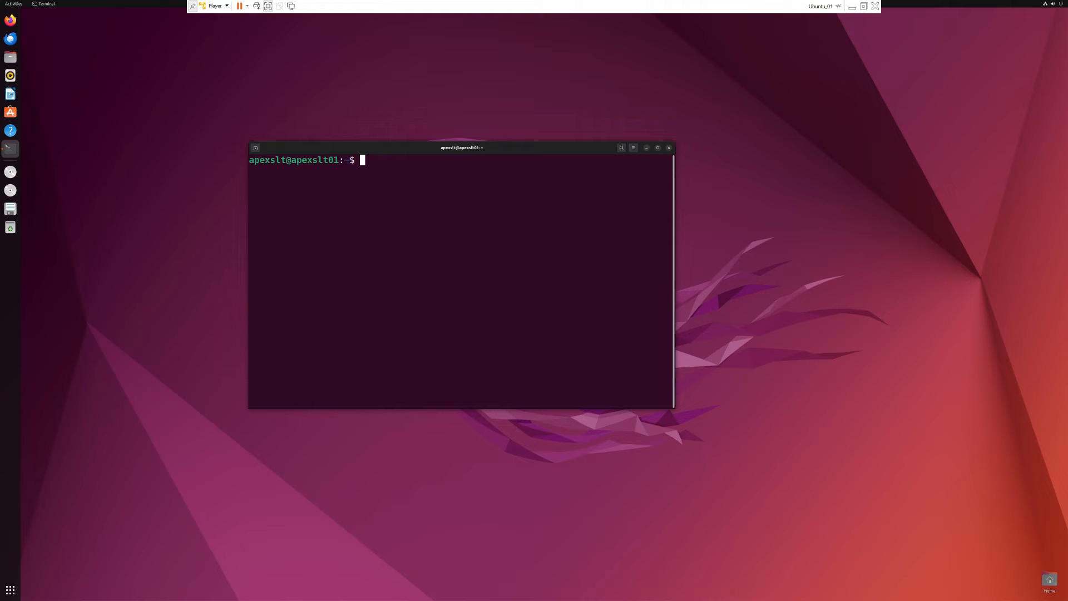
pyautogui.write('n')
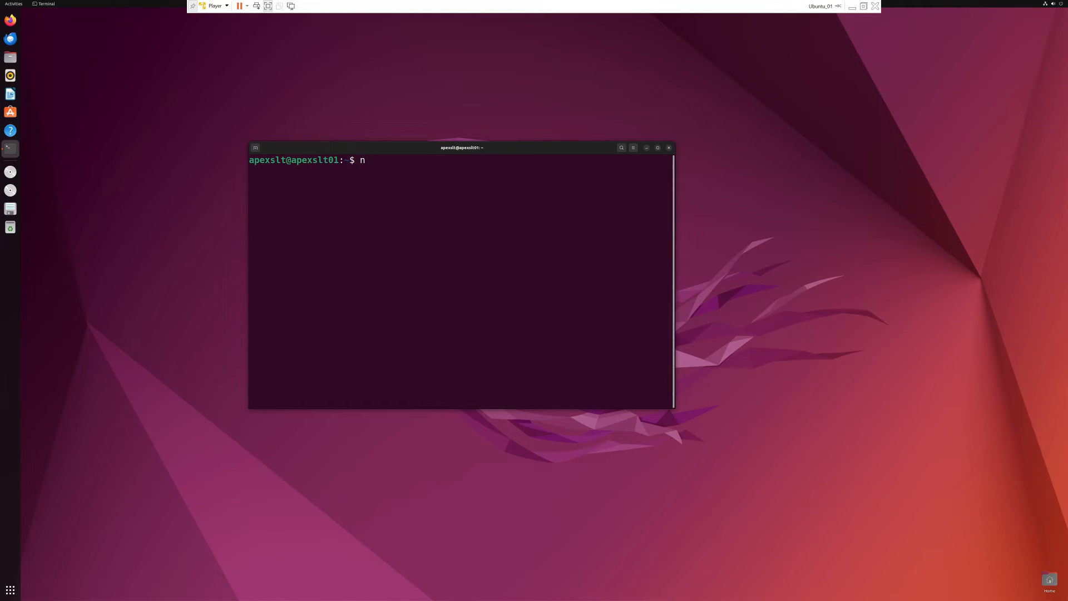
pyautogui.write('ikto')
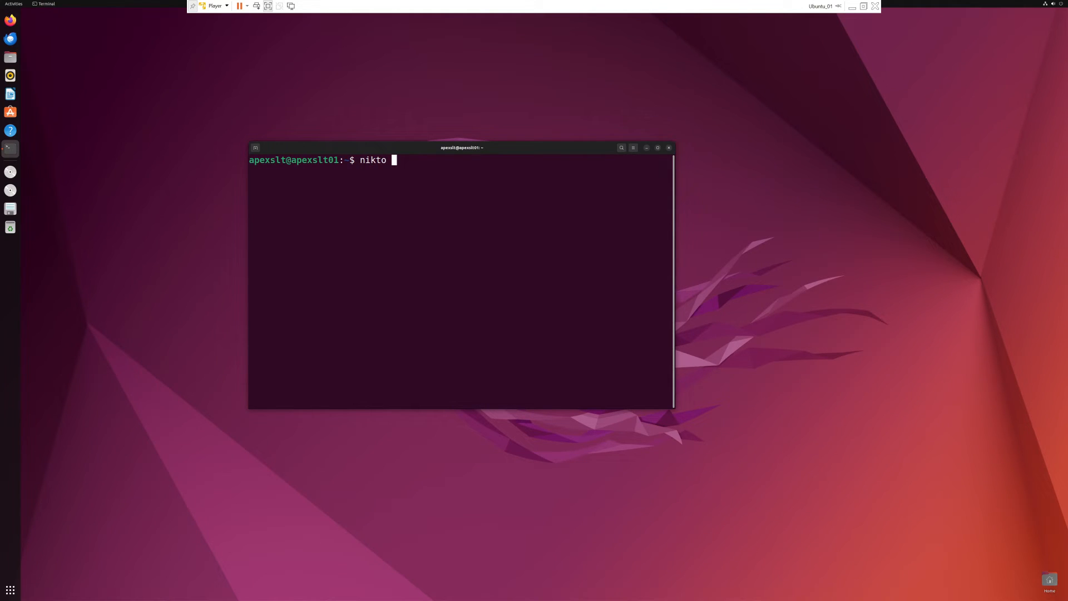
pyautogui.write('-host')
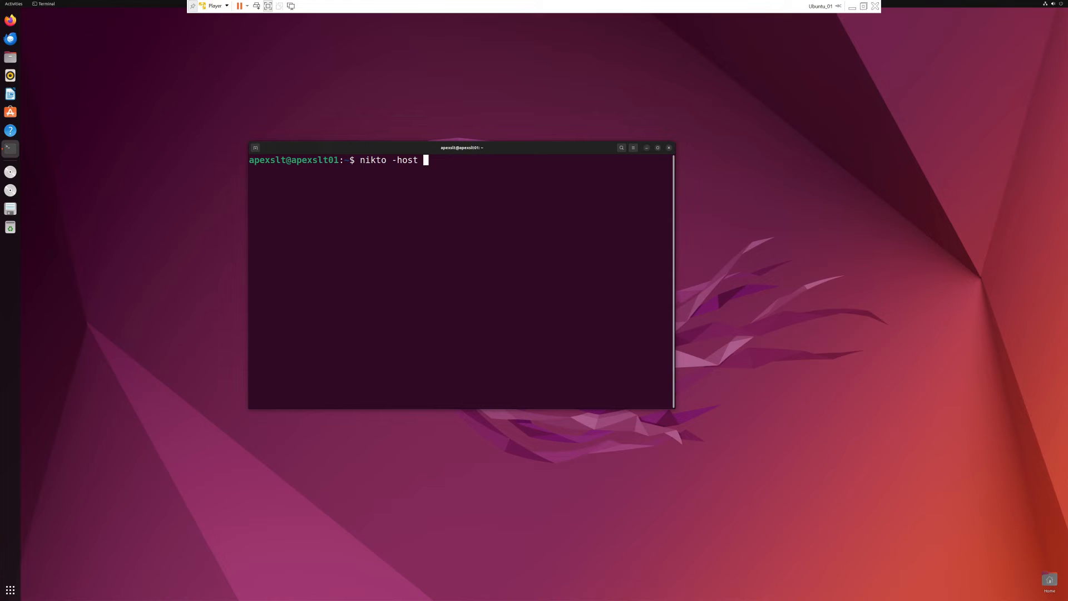
pyautogui.write('http')
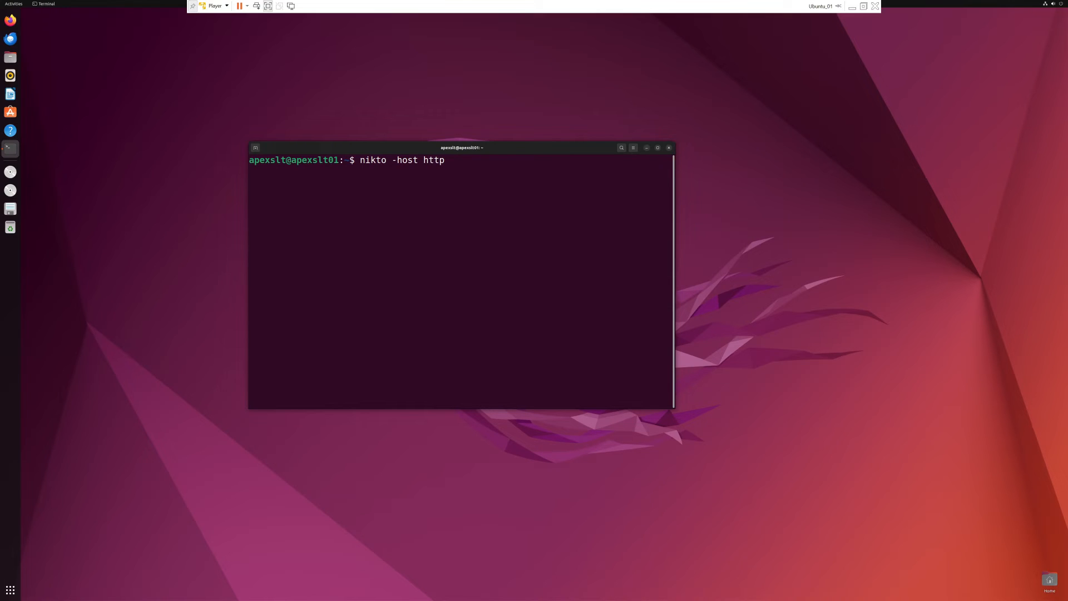
pyautogui.write('://')
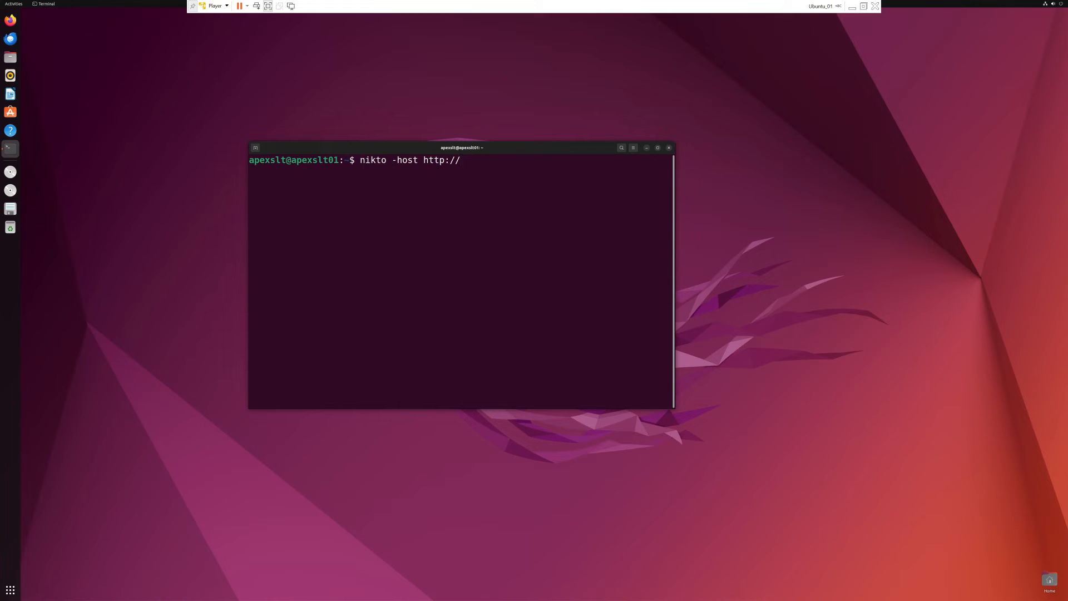
pyautogui.write('noor')
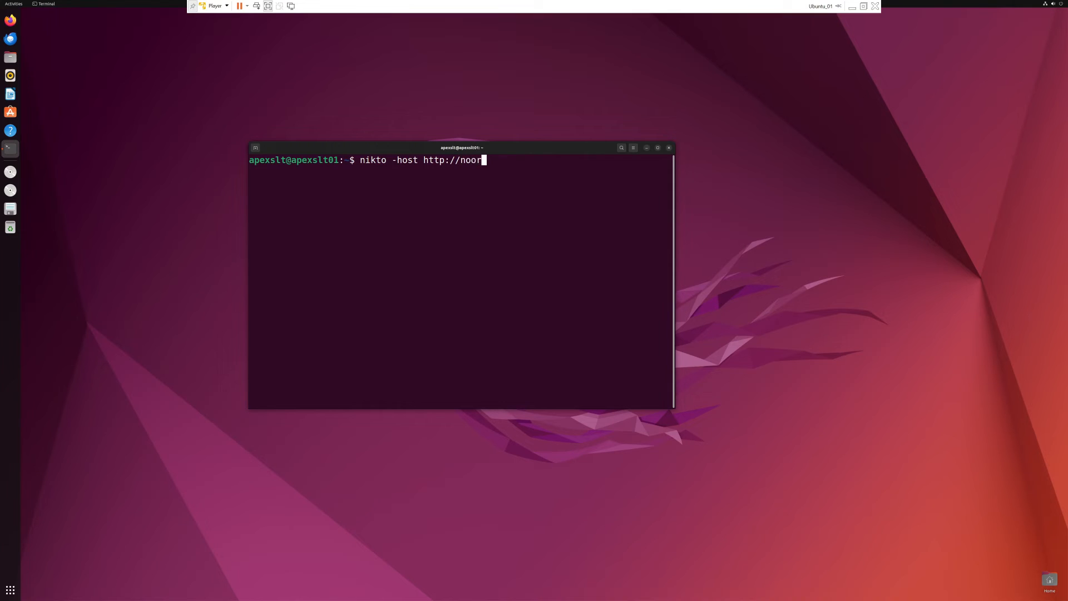
pyautogui.write('n')
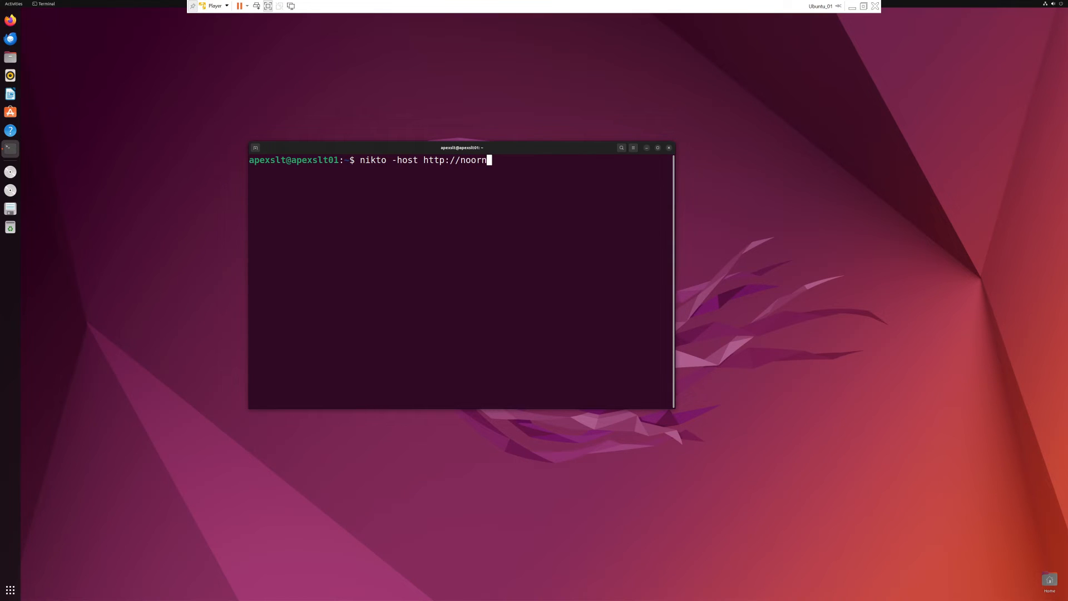
pyautogui.write('u.com')
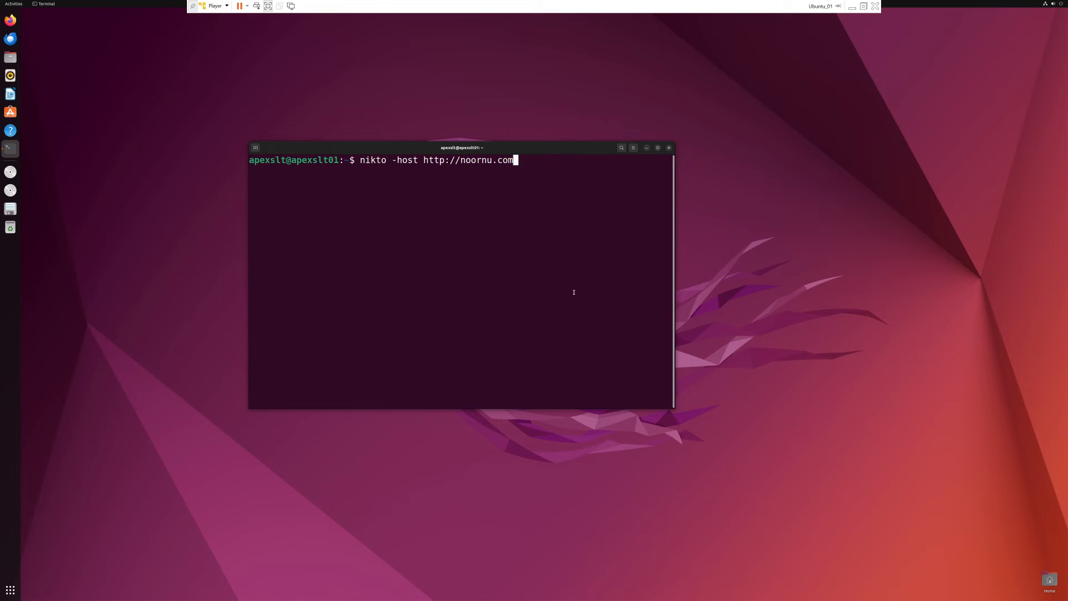
pyautogui.press('Return')
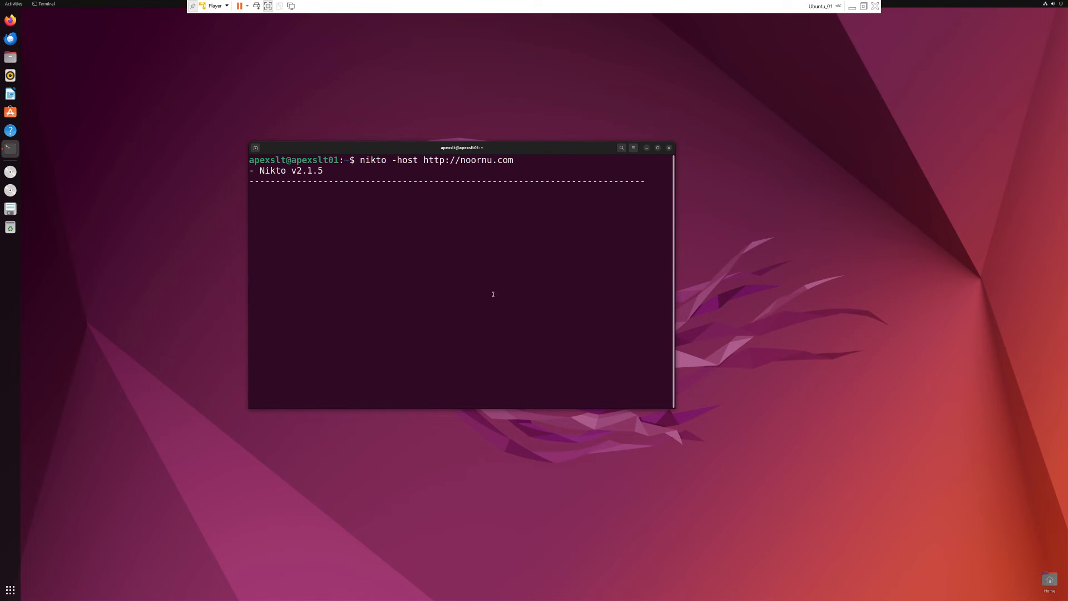